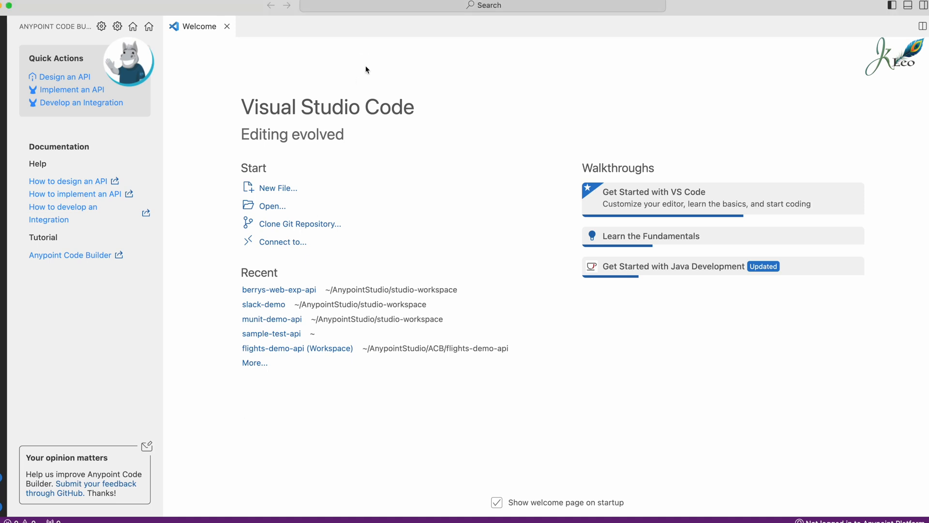
mouse_move(357, 102)
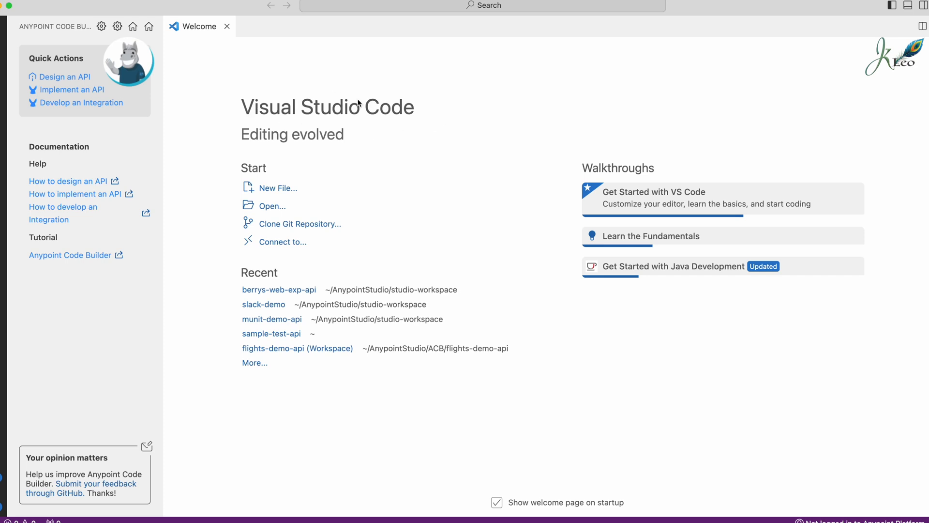
mouse_move(194, 101)
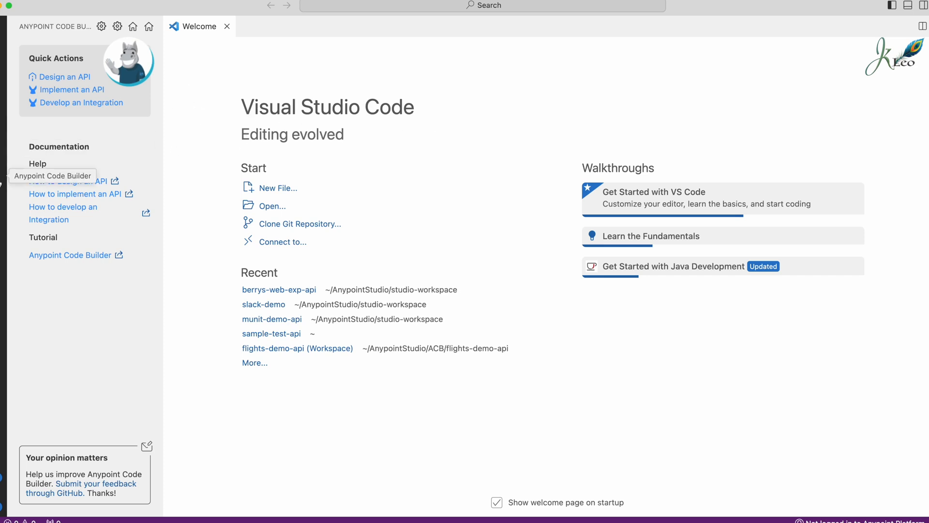
mouse_move(203, 260)
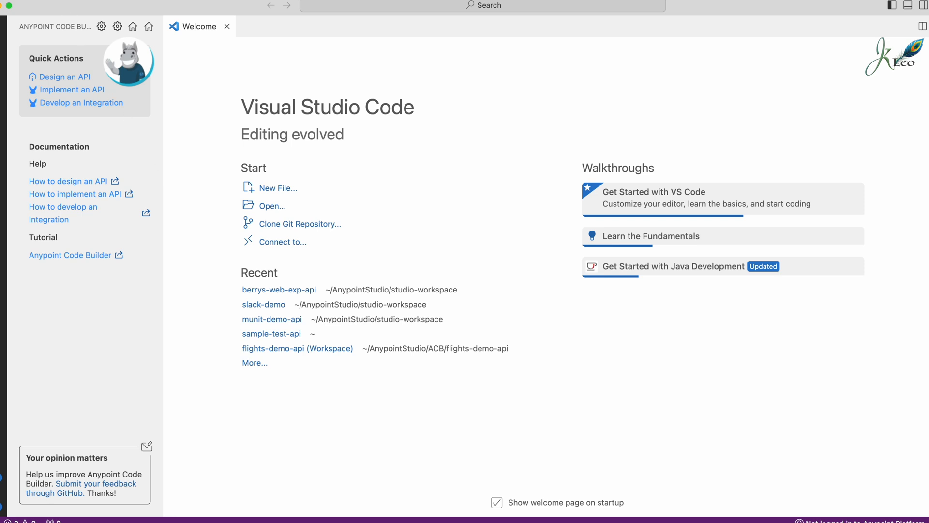
Navigate the folder picker into AnypointStudio > studio-workspace and select berrys-web-exp-api.
left_click(24, 5)
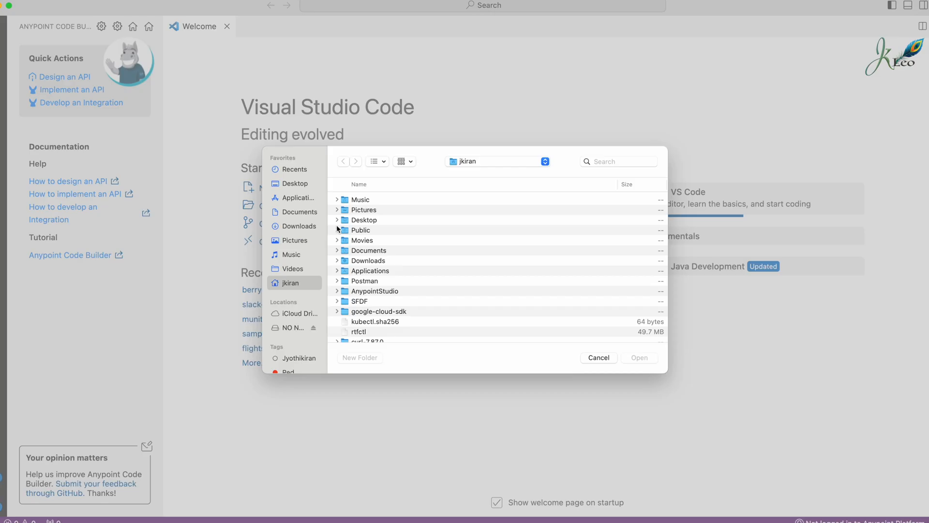
left_click(598, 358)
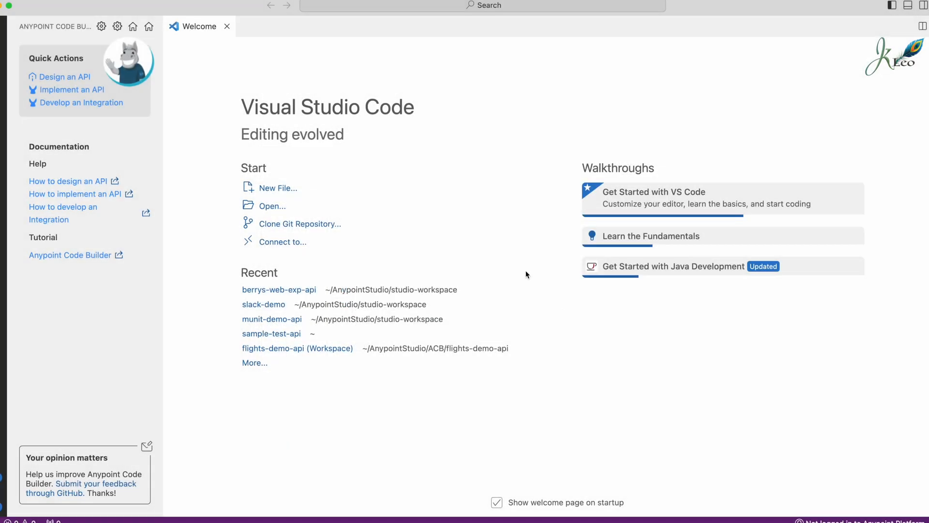
left_click(271, 205)
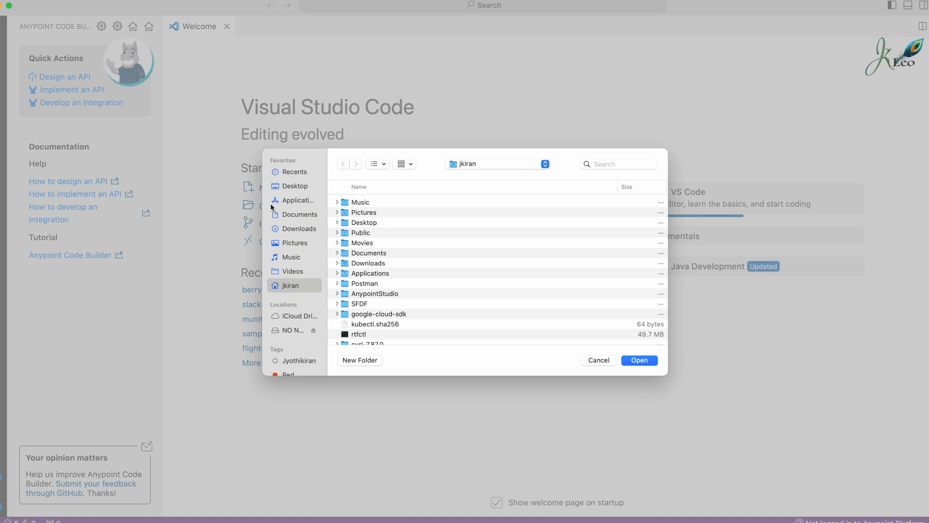
double_click(373, 293)
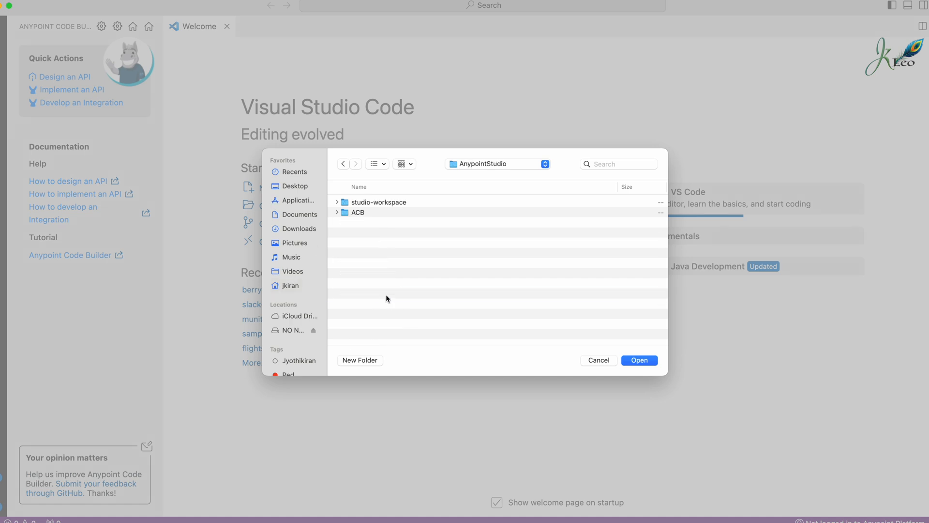
double_click(376, 202)
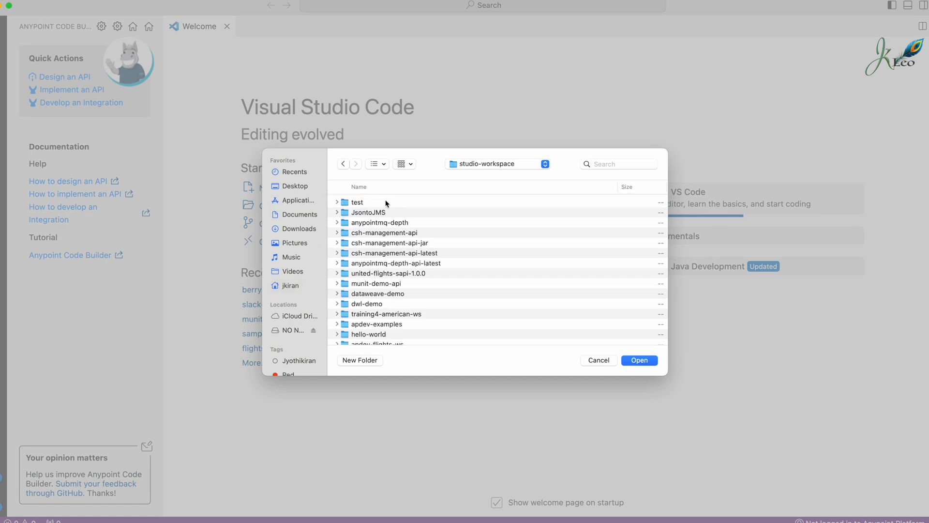
scroll("down", 3)
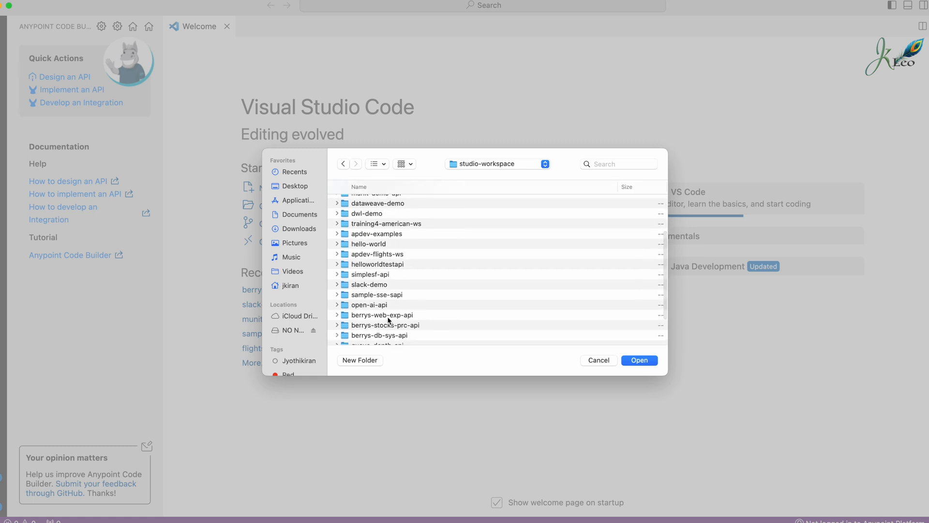
left_click(383, 253)
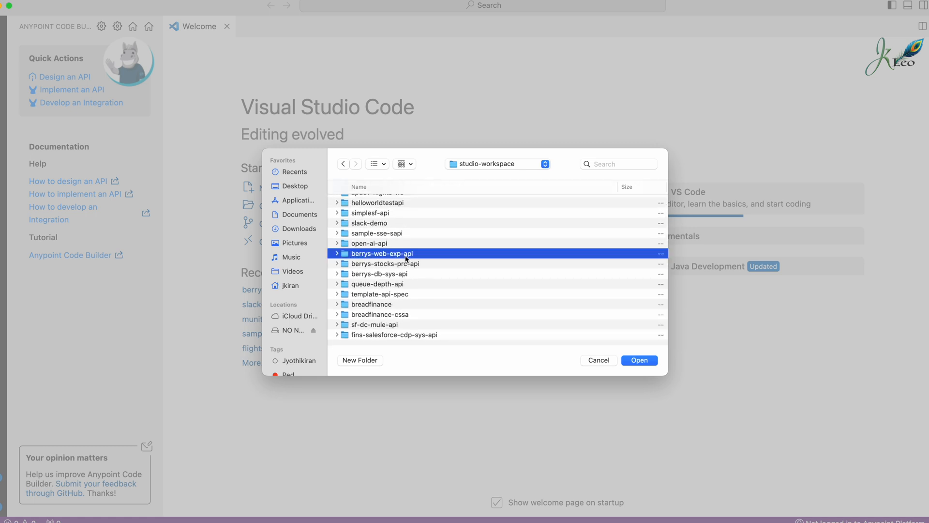
mouse_move(373, 256)
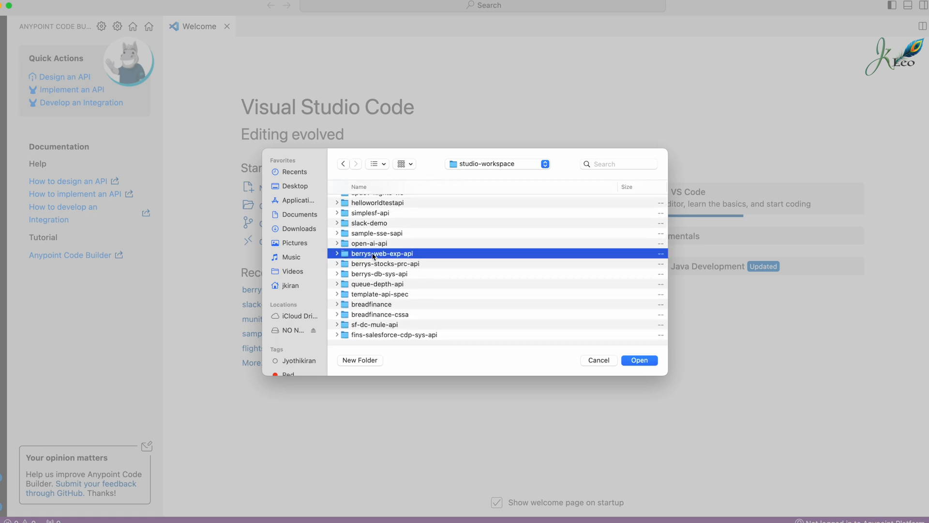
Peek inside berrys-web-exp-api, fold it back up, and open it as the workspace folder.
left_click(337, 252)
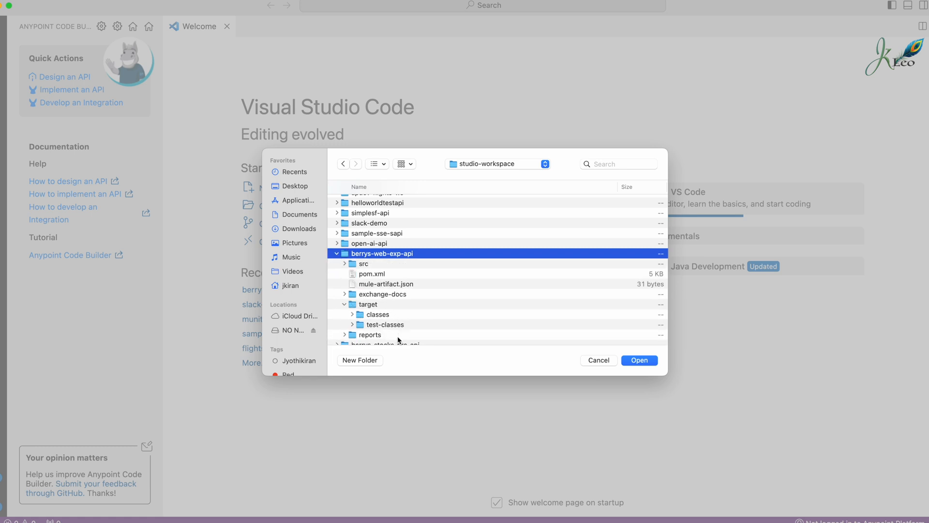
left_click(345, 304)
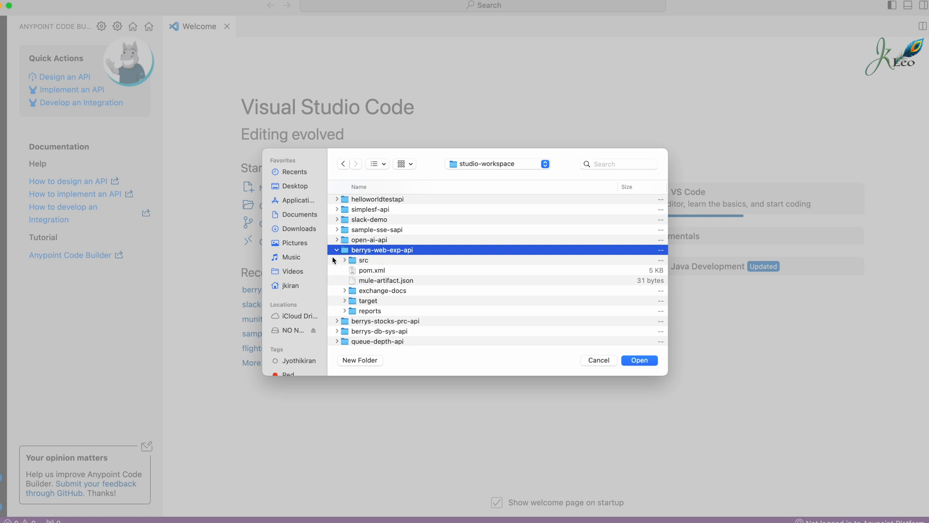
left_click(337, 250)
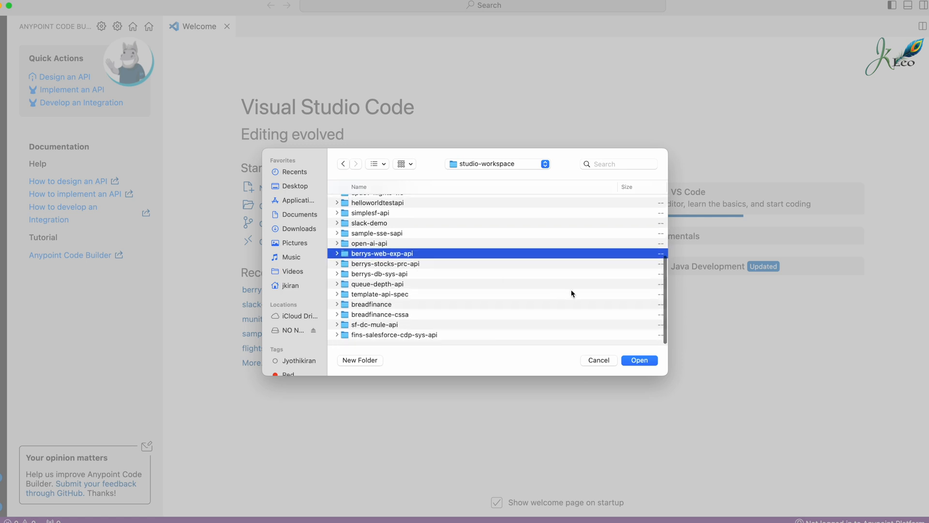
left_click(639, 360)
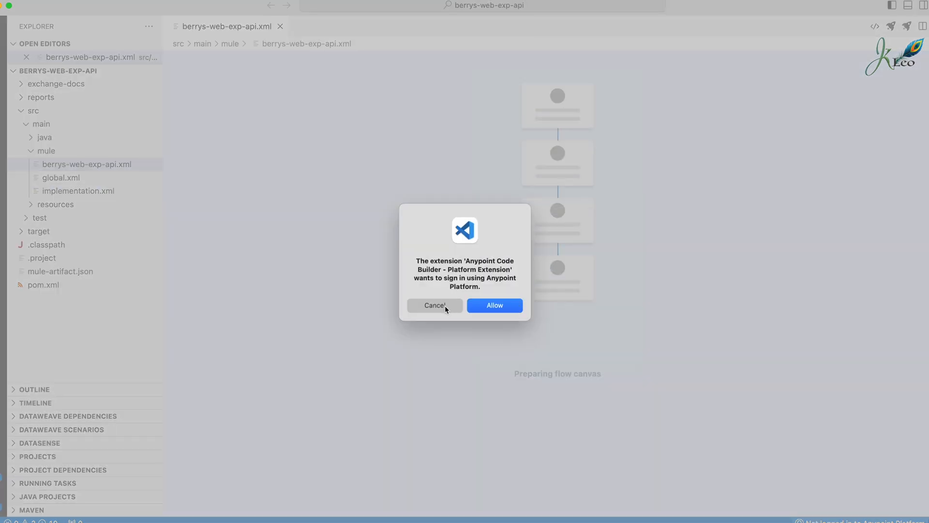
Decline the Anypoint Platform sign-in and pan the canvas so the whole main flow shows.
left_click(434, 305)
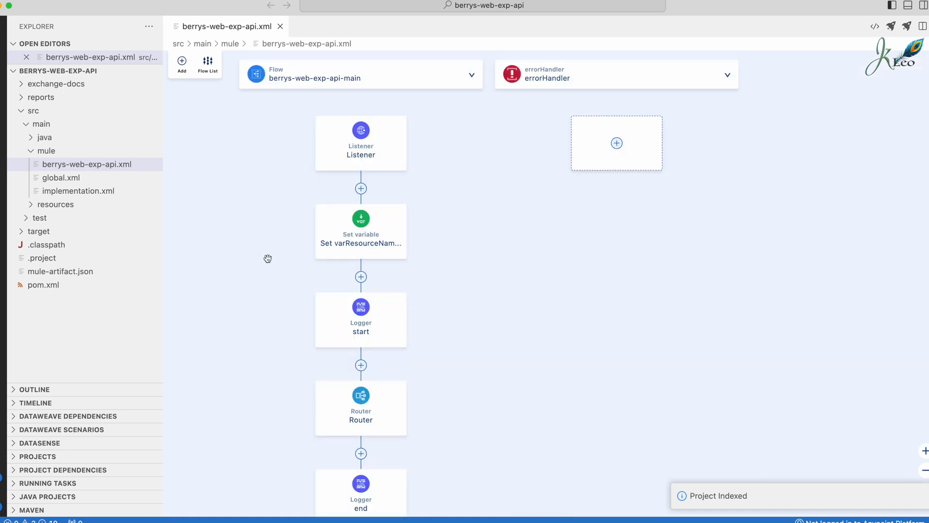
left_click_drag(268, 258, 468, 318)
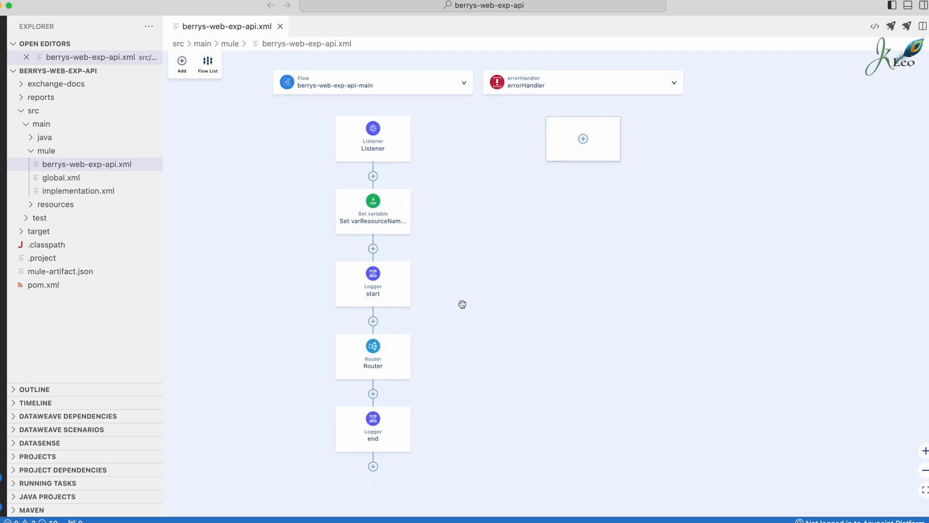
mouse_move(242, 252)
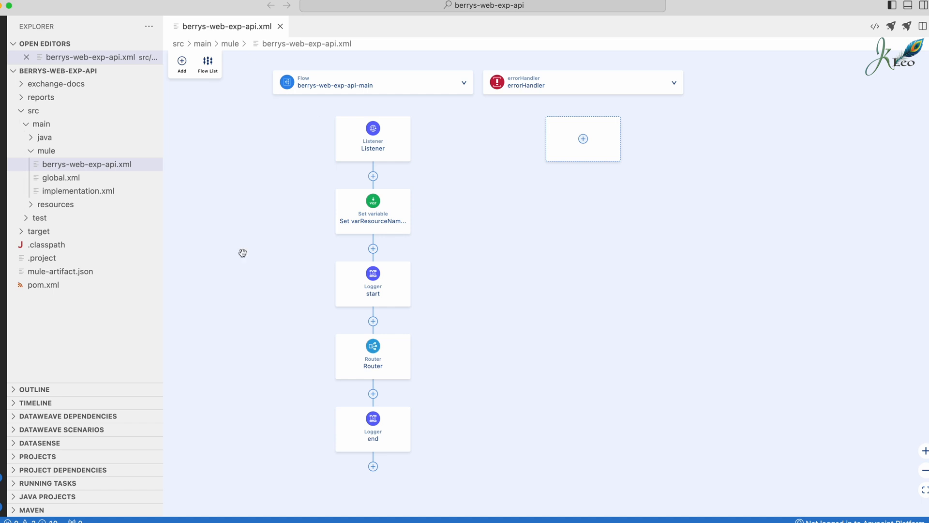
mouse_move(294, 183)
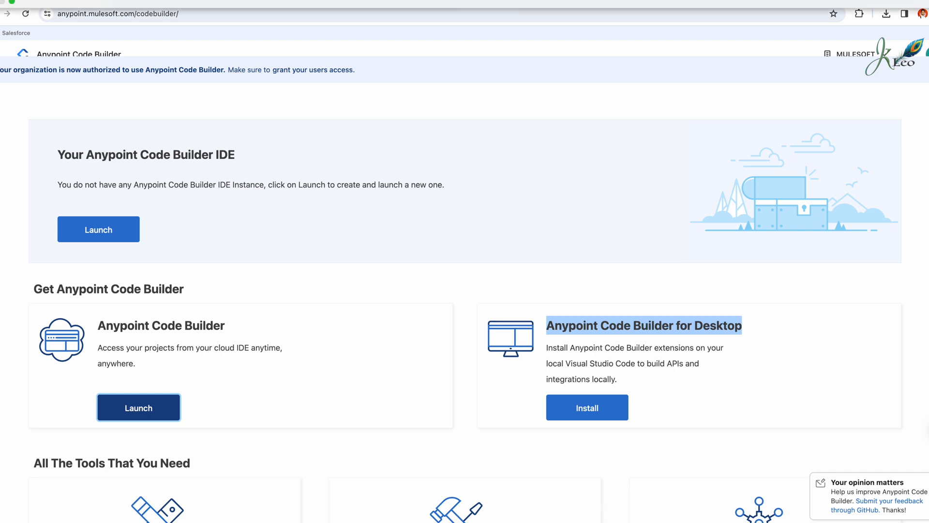
left_click(138, 407)
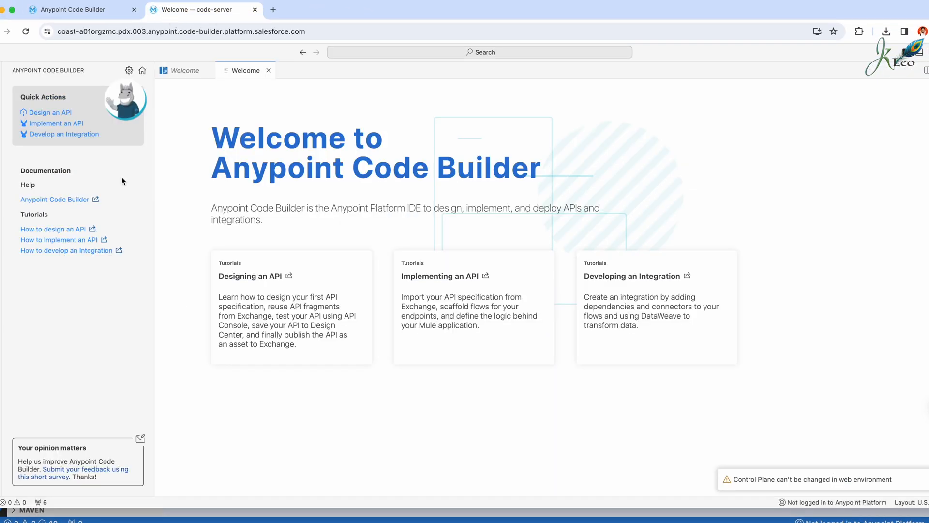
left_click(184, 70)
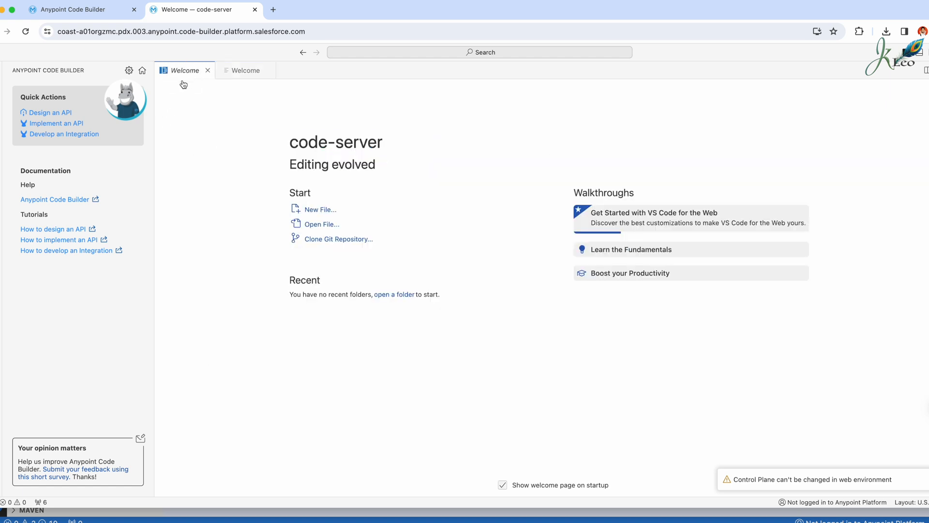
mouse_move(160, 186)
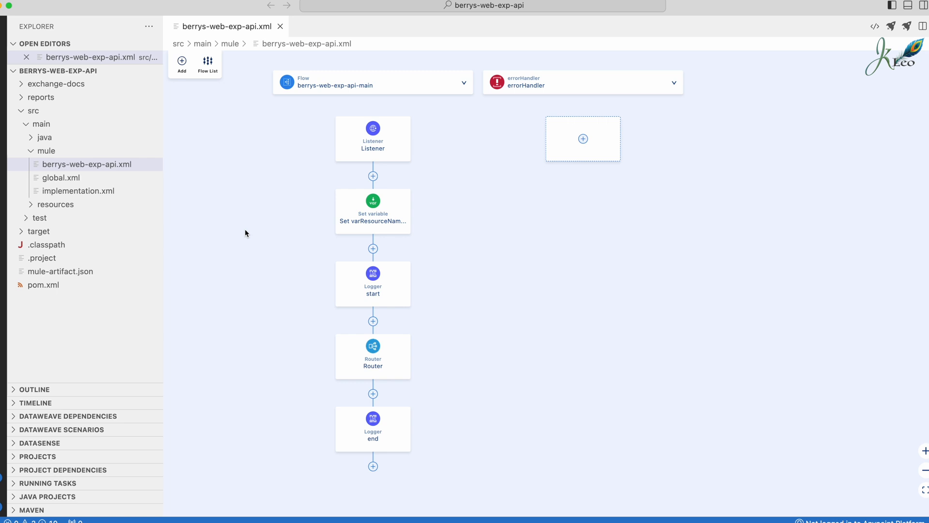
mouse_move(287, 232)
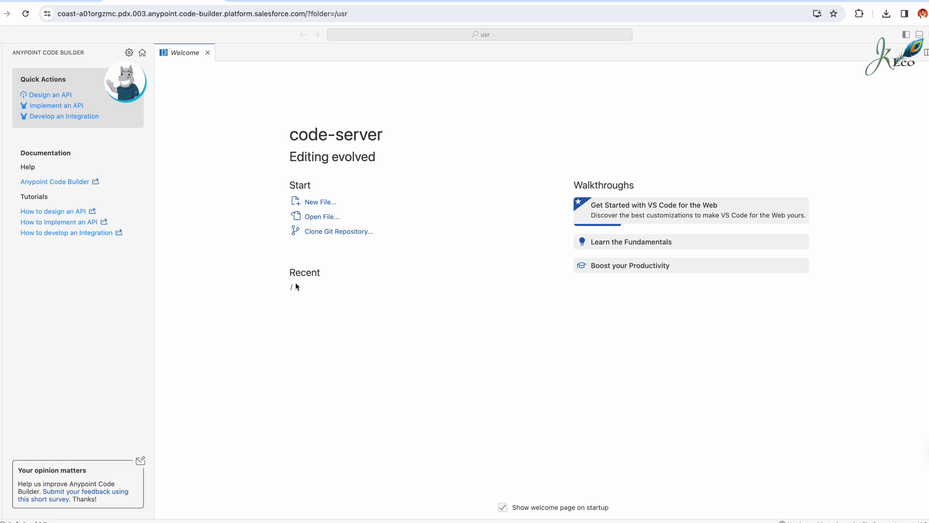
mouse_move(286, 279)
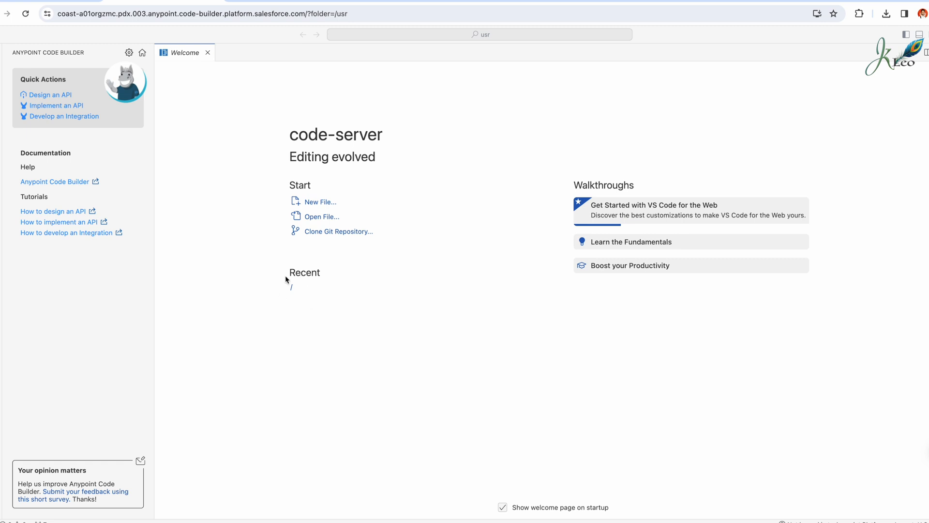